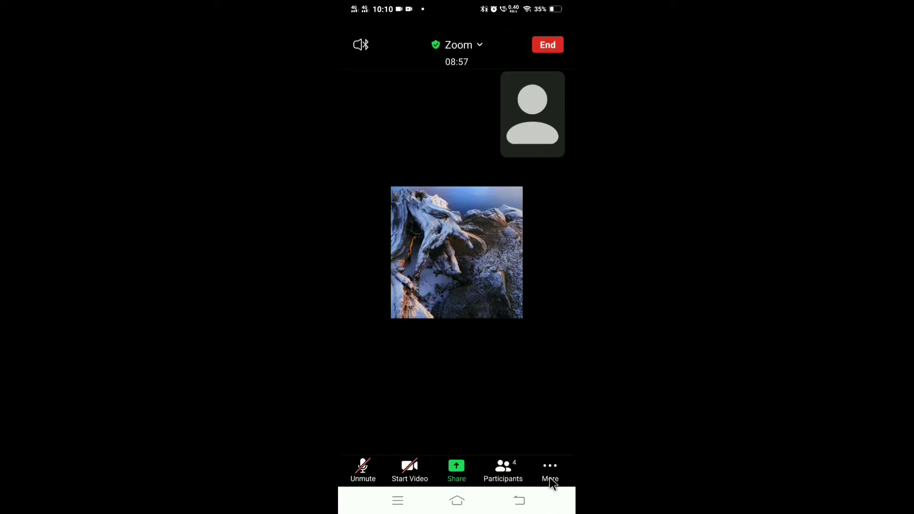
# Open the More options menu listing Security, Chat and Meeting Settings.
pyautogui.click(548, 470)
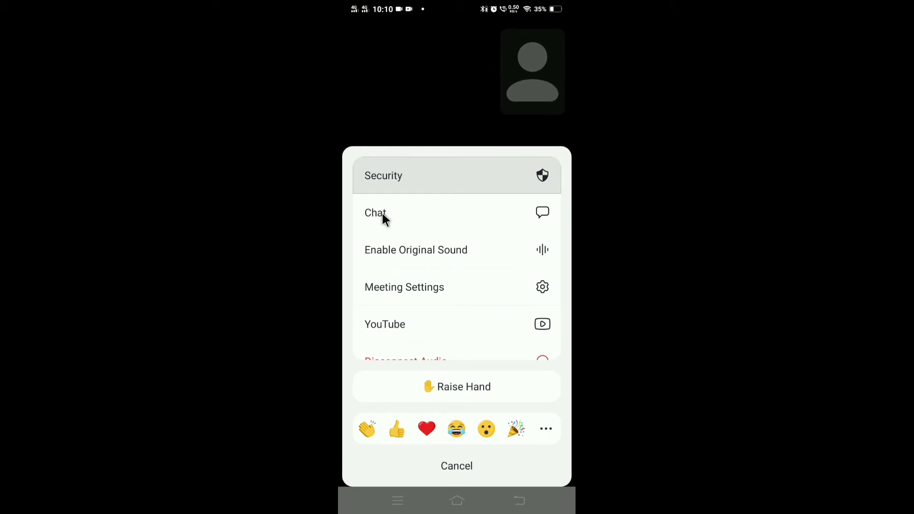
pyautogui.click(376, 213)
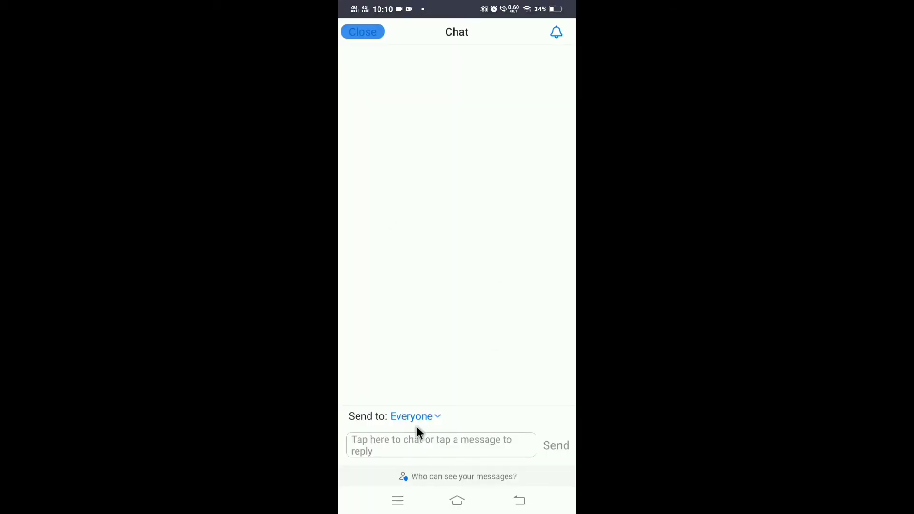
pyautogui.click(440, 444)
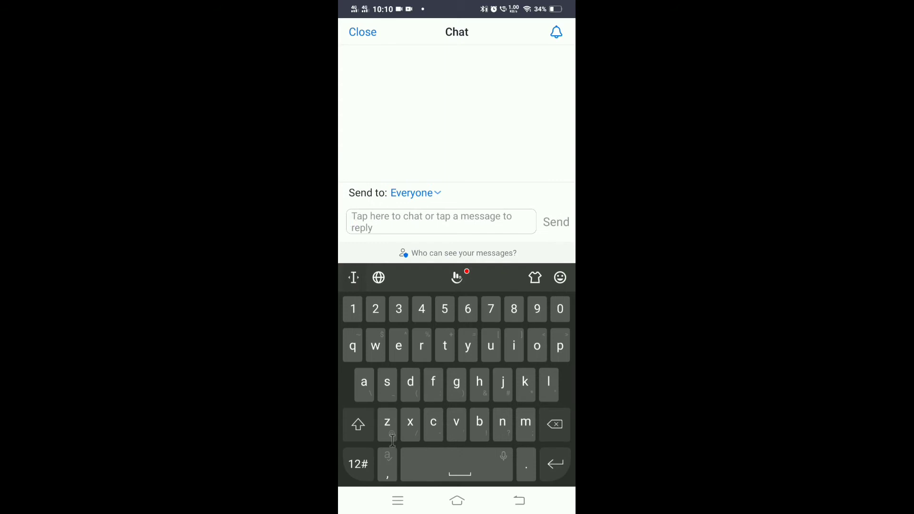
pyautogui.write('https://forms.gle/VqWsFCktx4gMBsbP7')
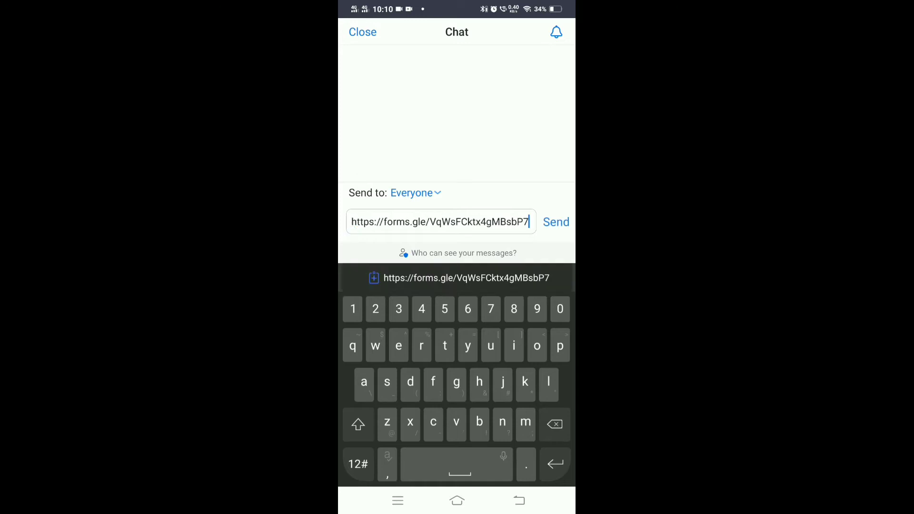
pyautogui.click(555, 221)
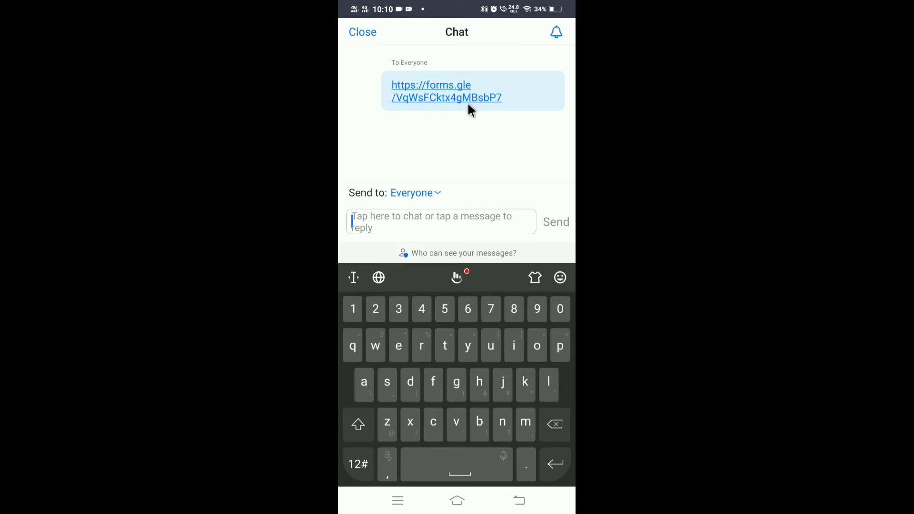
pyautogui.click(362, 32)
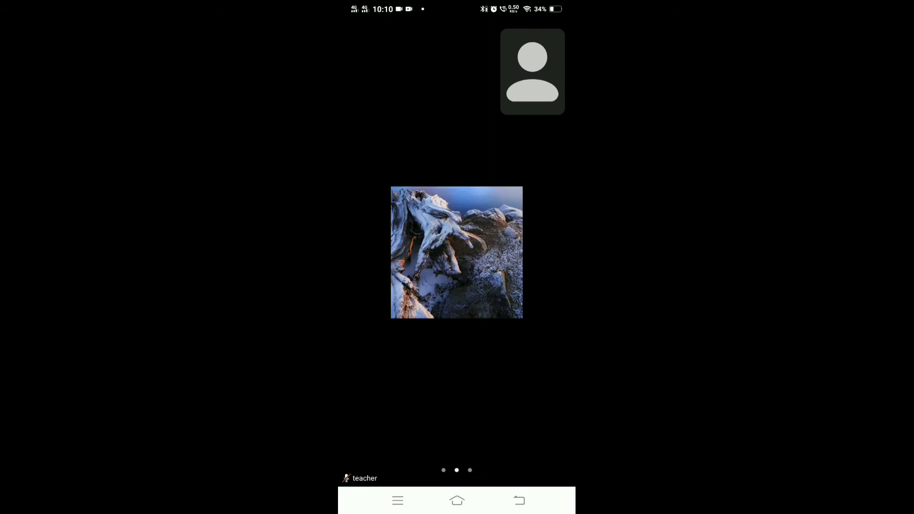
# Show the participants list with the teacher and three unmuted students, then choose Mute All.
pyautogui.click(456, 252)
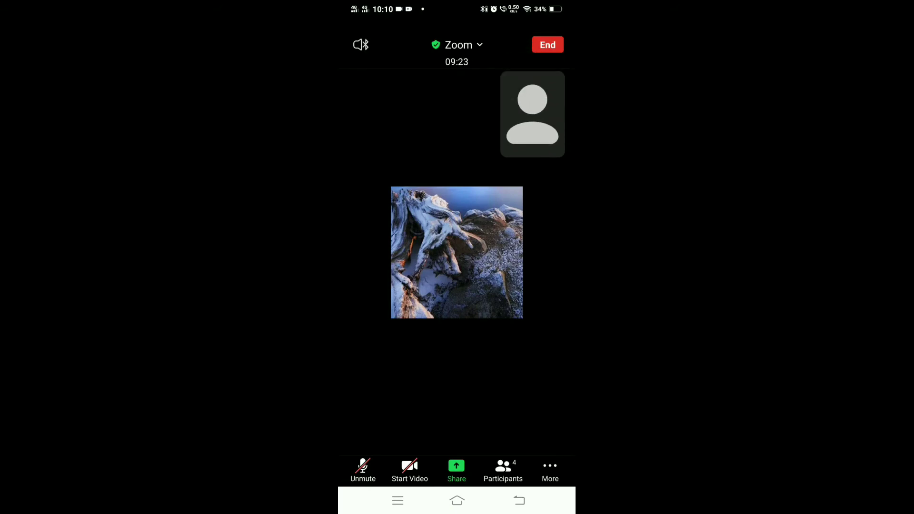
pyautogui.click(503, 470)
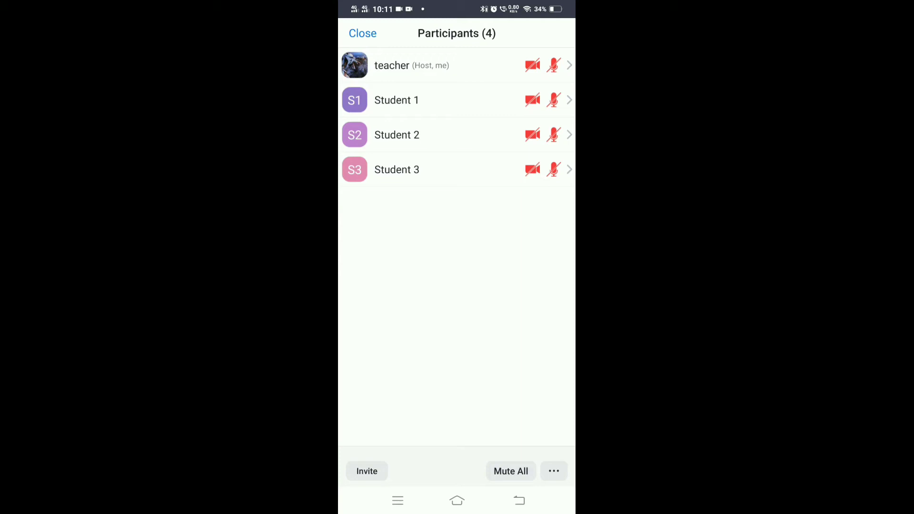
pyautogui.moveTo(471, 110)
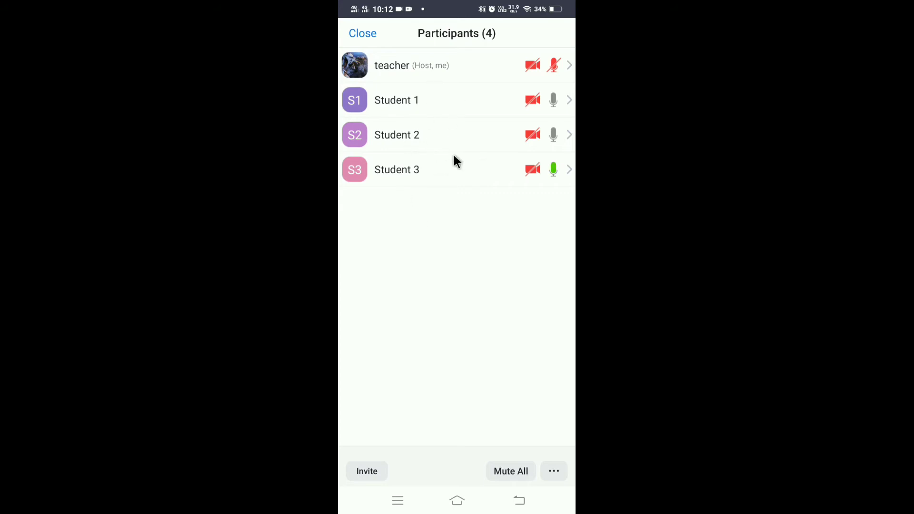
pyautogui.moveTo(486, 198)
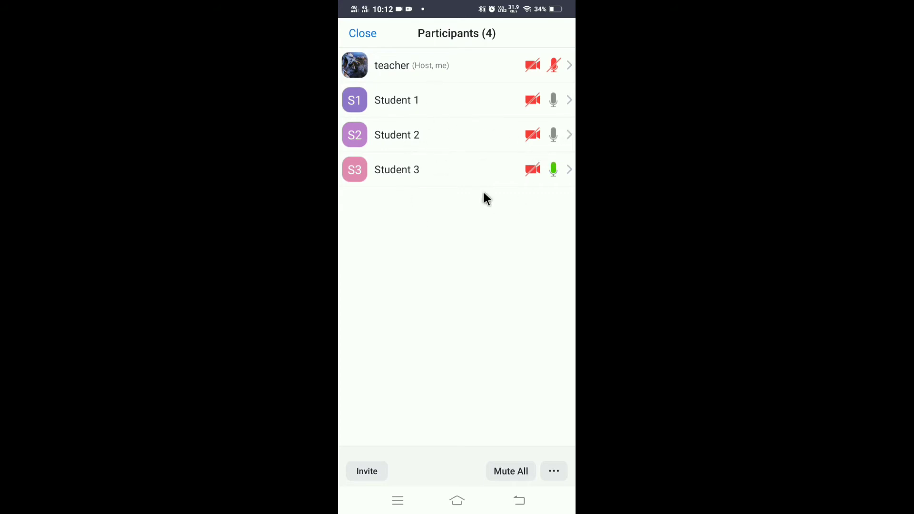
pyautogui.moveTo(426, 111)
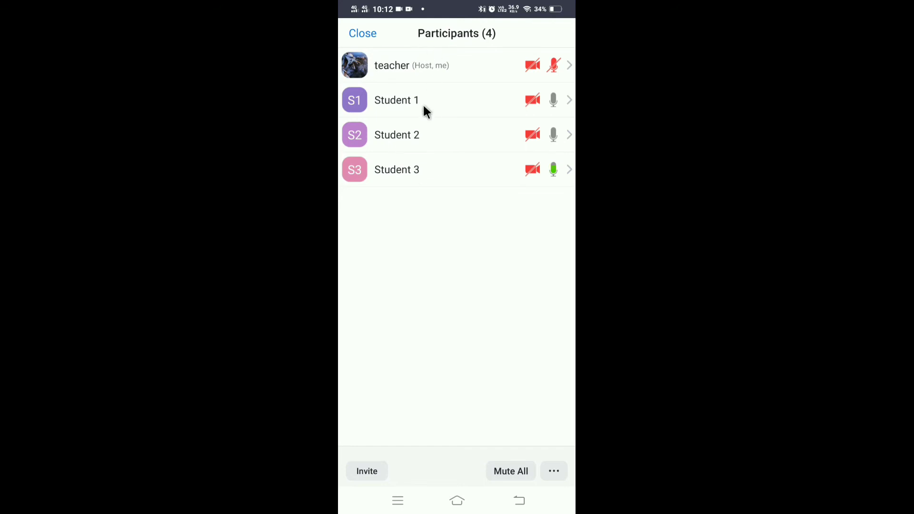
pyautogui.moveTo(432, 131)
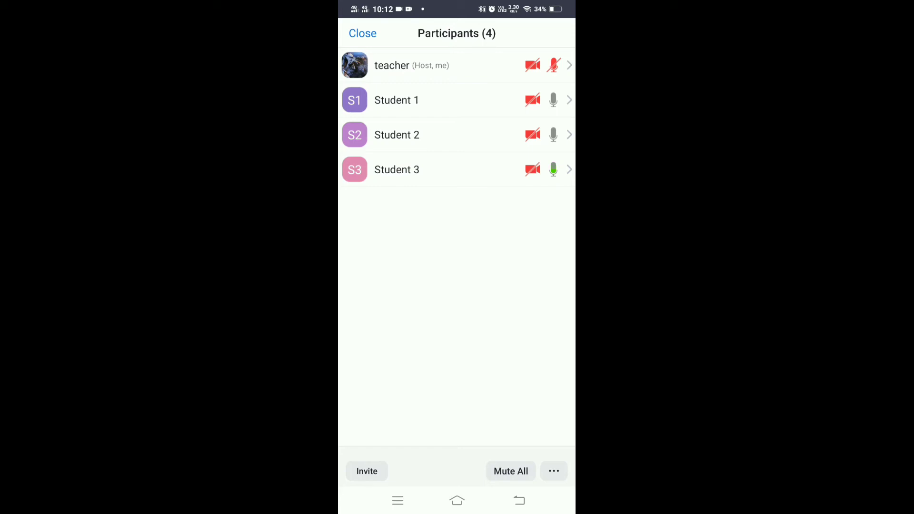
pyautogui.click(510, 471)
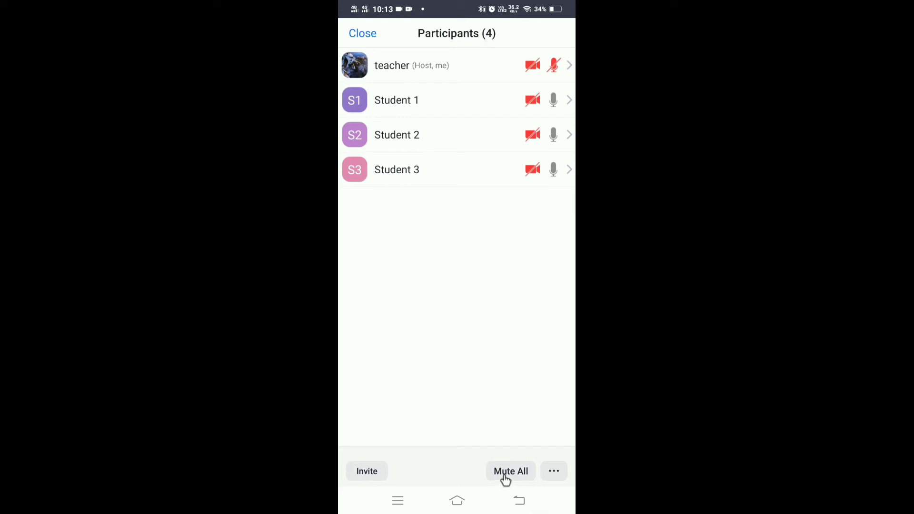
# Mute all three students with 'Allow participants to unmute themselves' switched off.
pyautogui.click(510, 470)
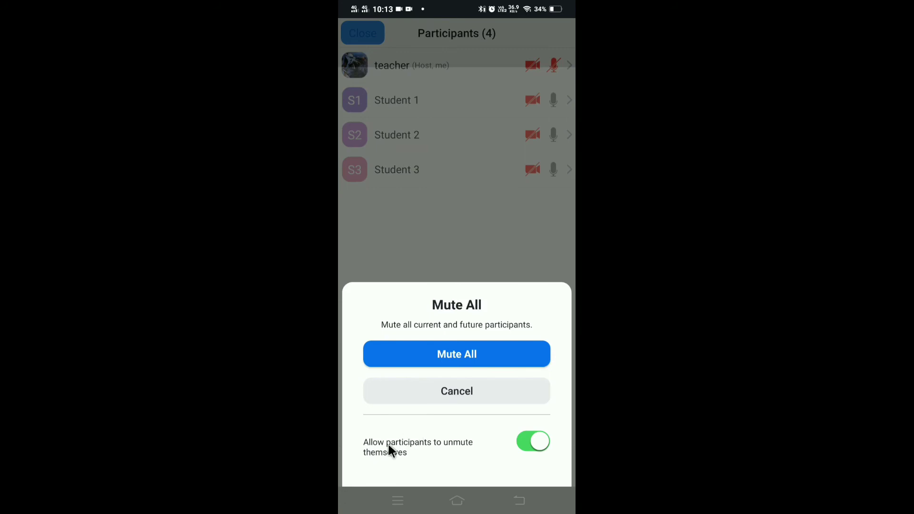
pyautogui.moveTo(408, 465)
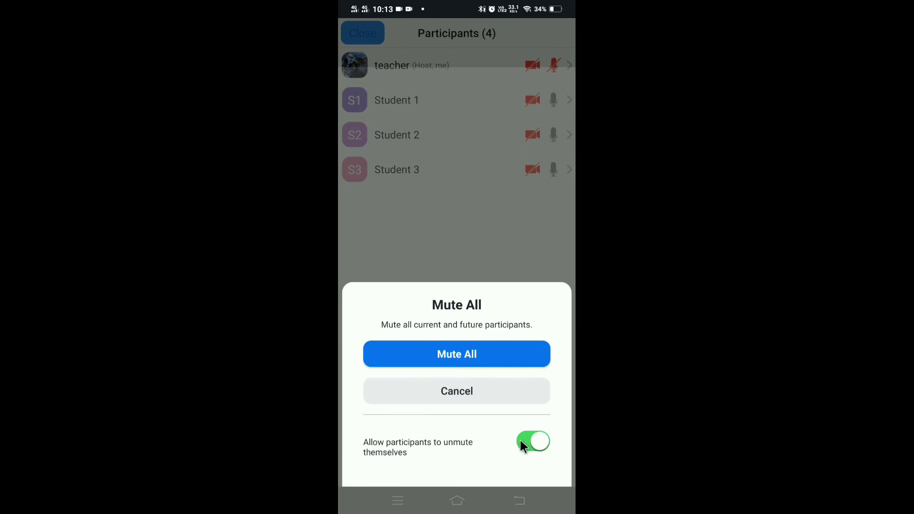
pyautogui.click(532, 441)
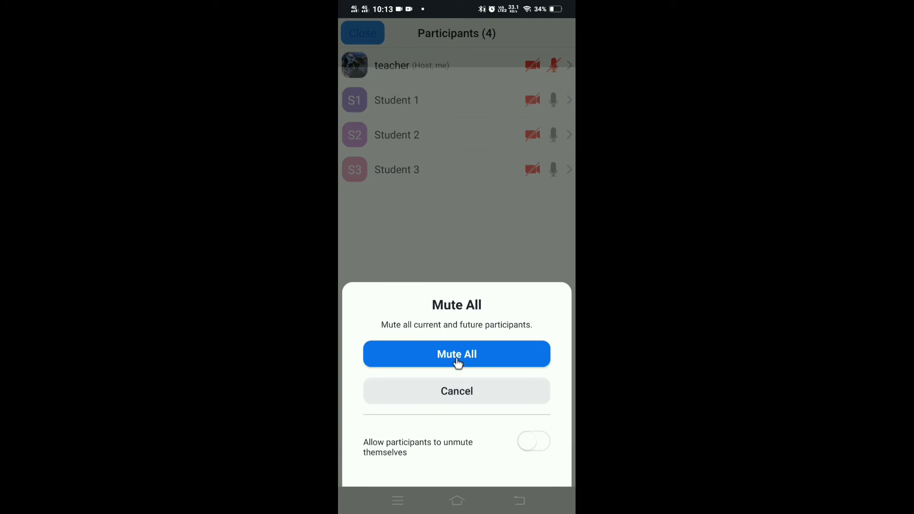
pyautogui.click(456, 353)
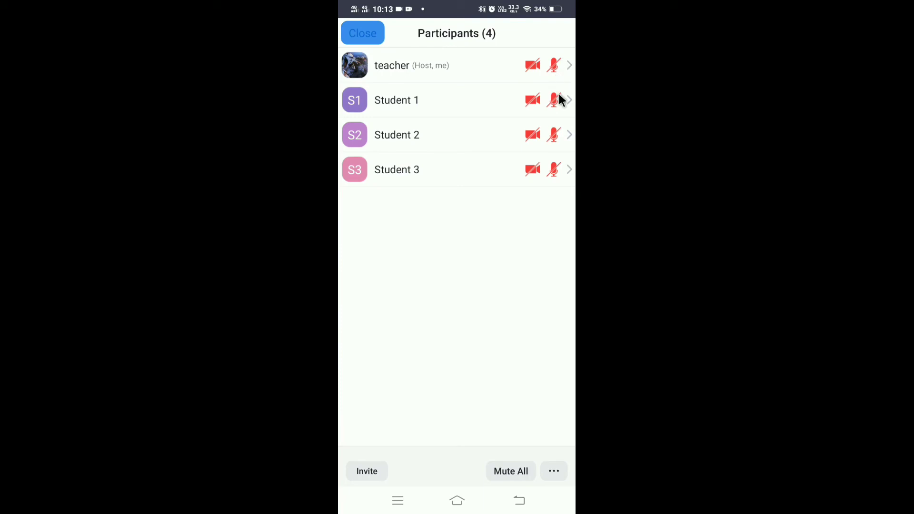
pyautogui.moveTo(560, 183)
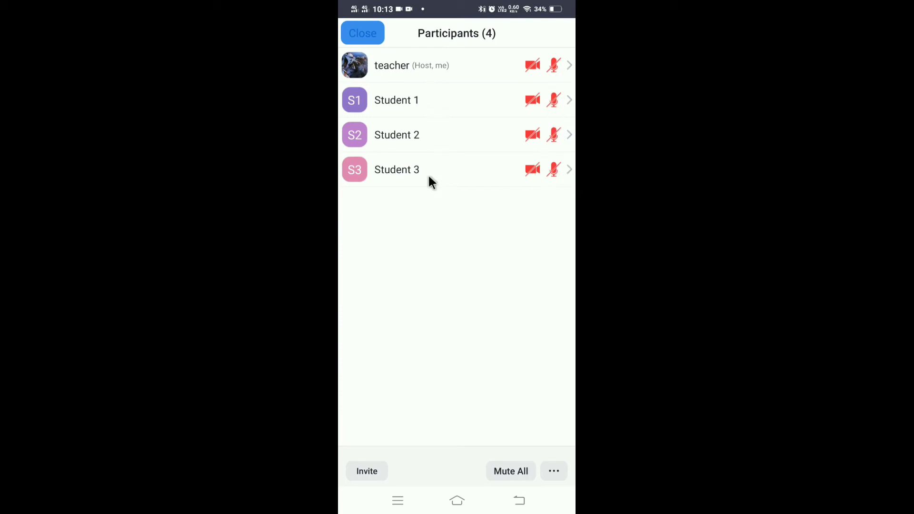
pyautogui.moveTo(442, 155)
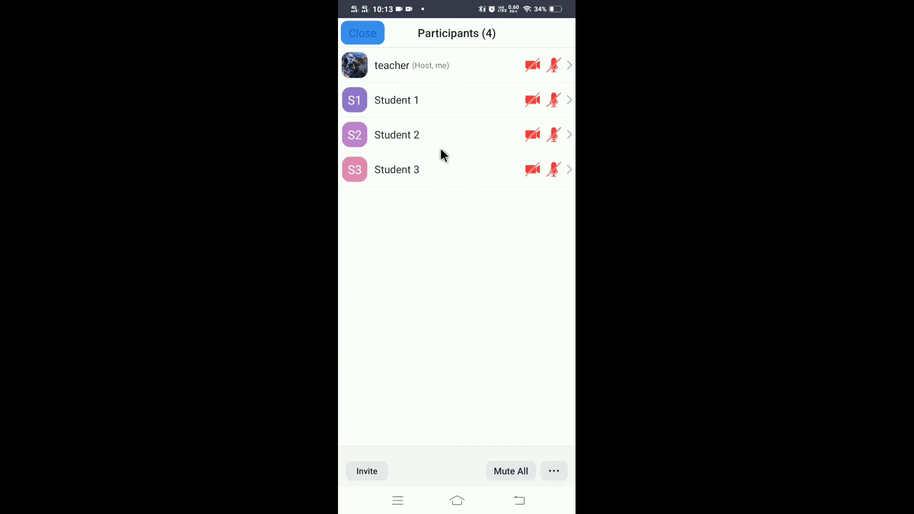
pyautogui.moveTo(449, 127)
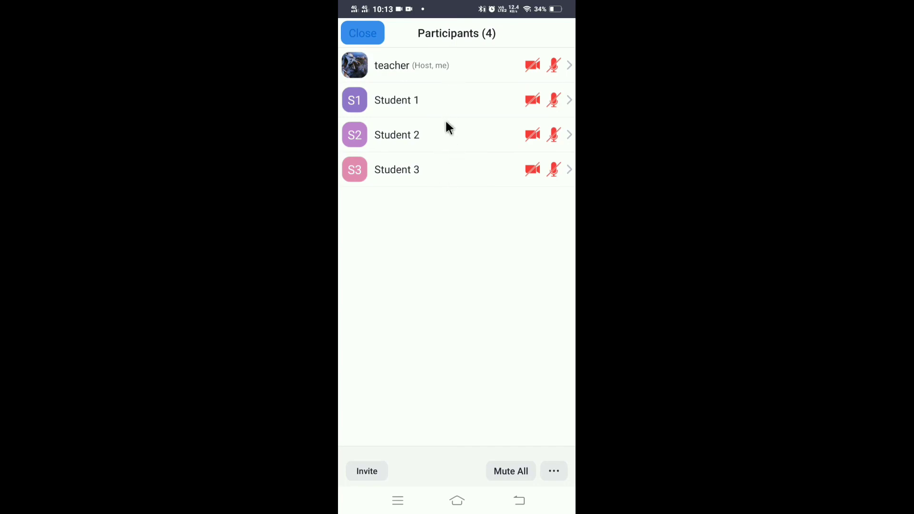
pyautogui.moveTo(447, 168)
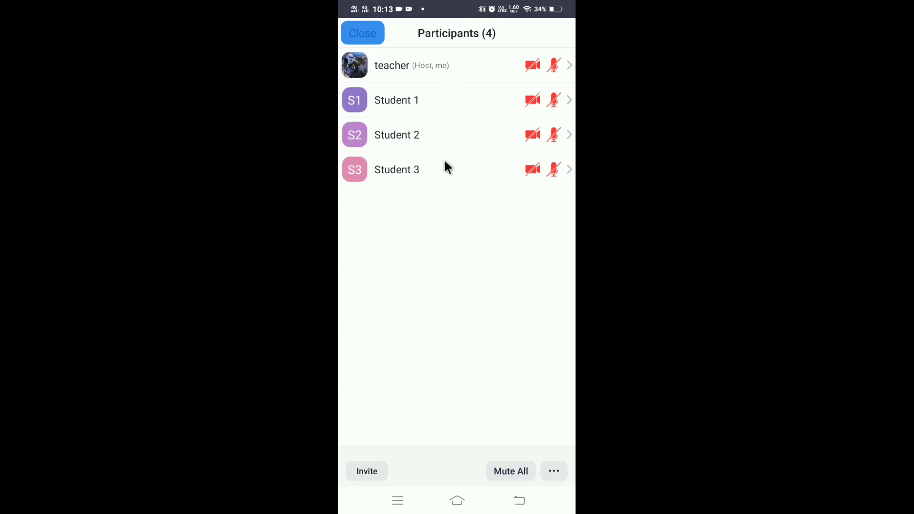